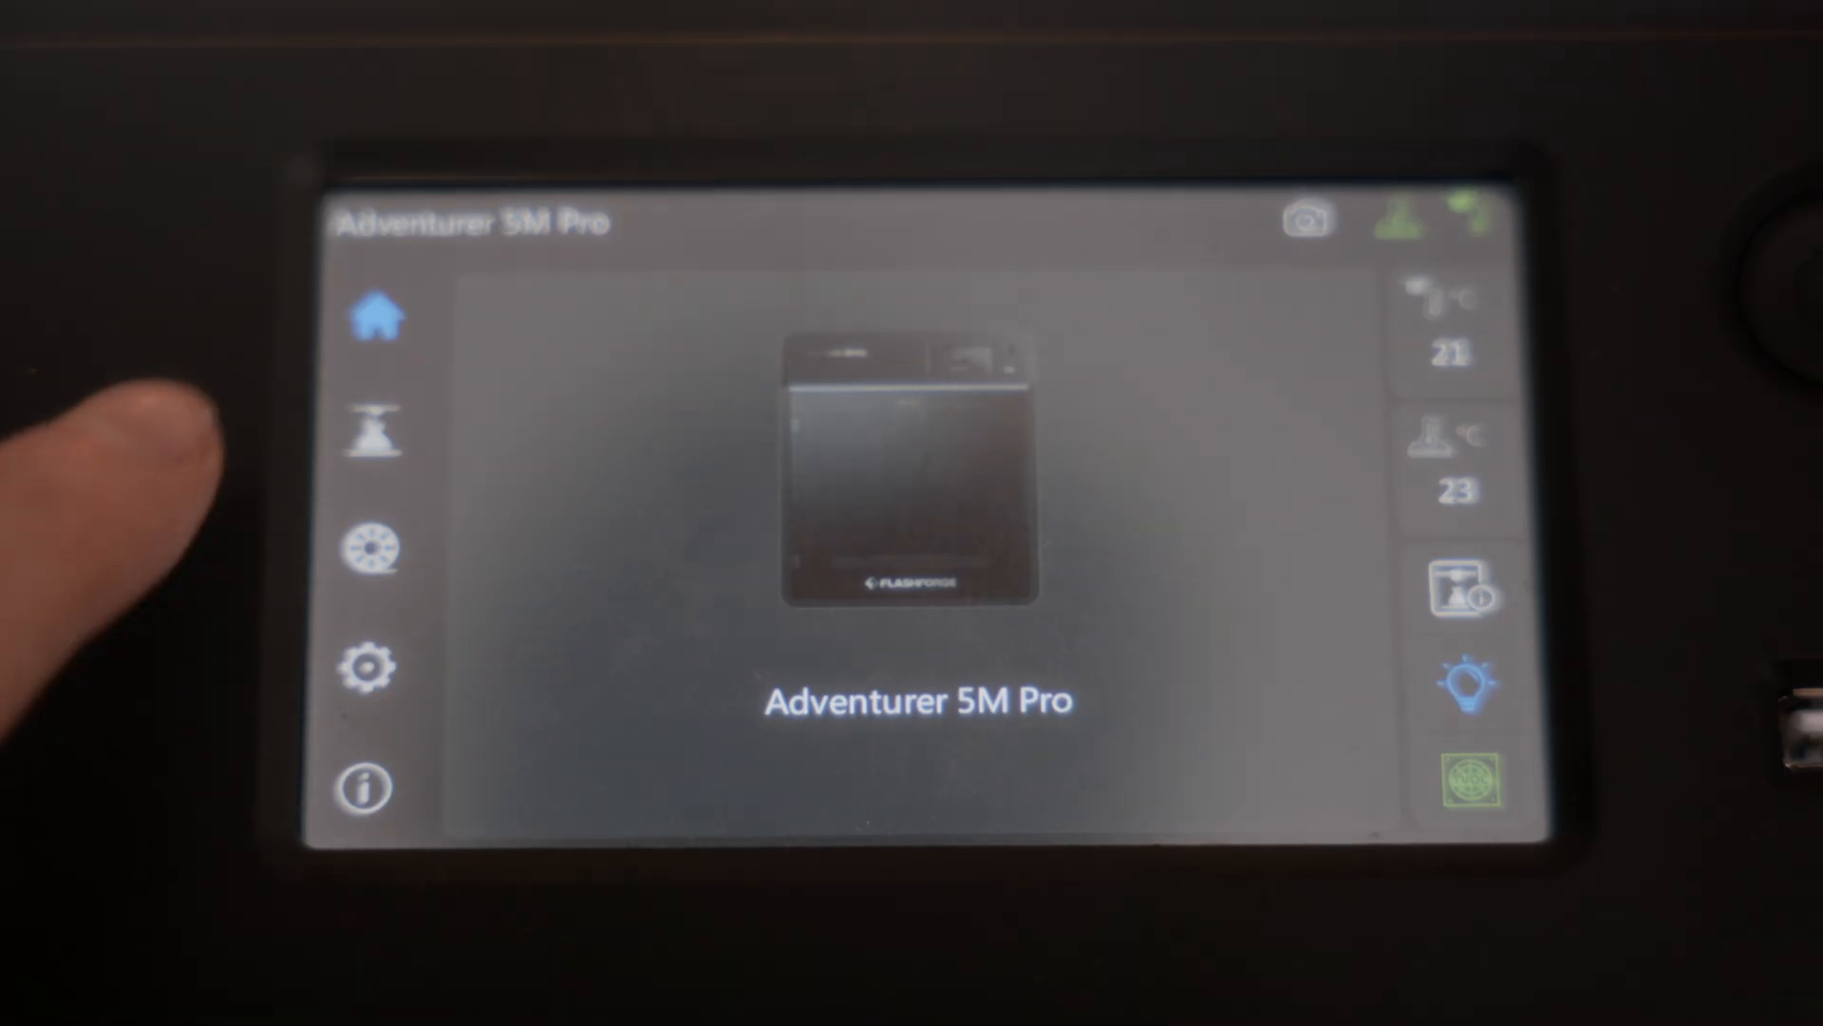
Bring up the Motorcycle brake lever thing page and scroll through its printed-lever photos
{"action": "left_click", "coordinate": [370, 435]}
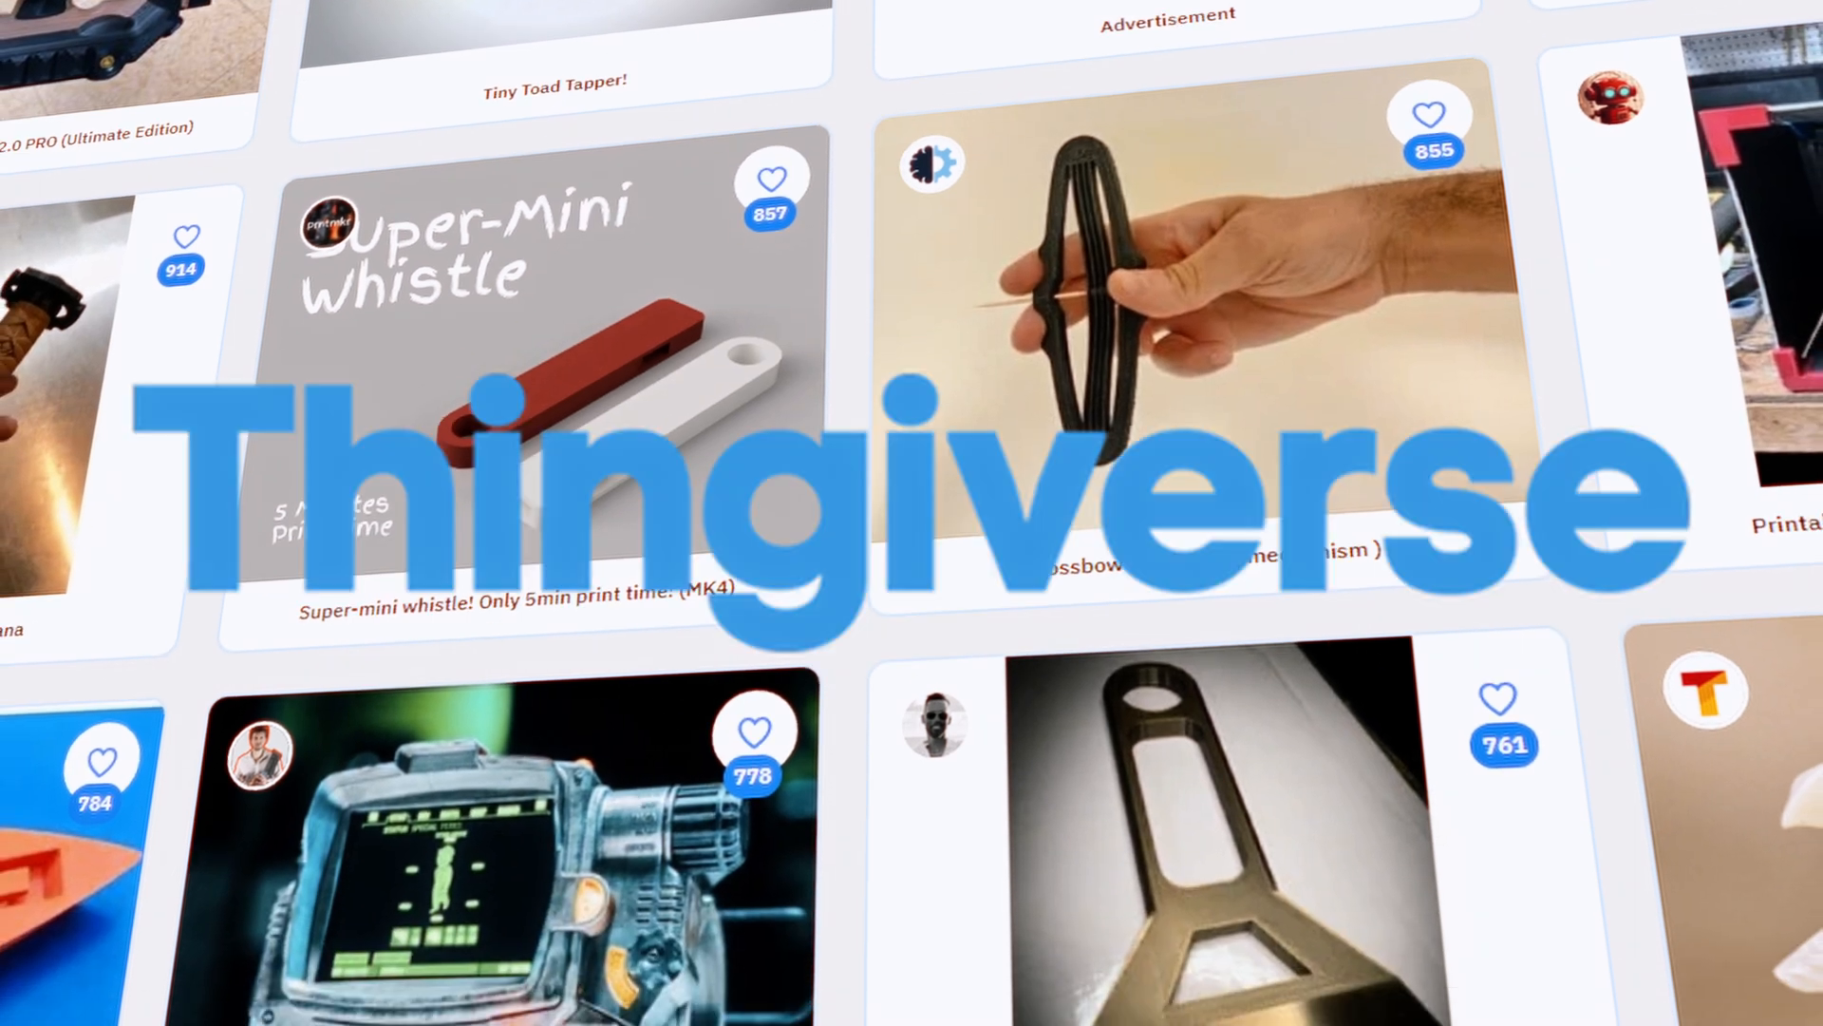
{"action": "scroll", "scroll_direction": "down", "scroll_amount": 3}
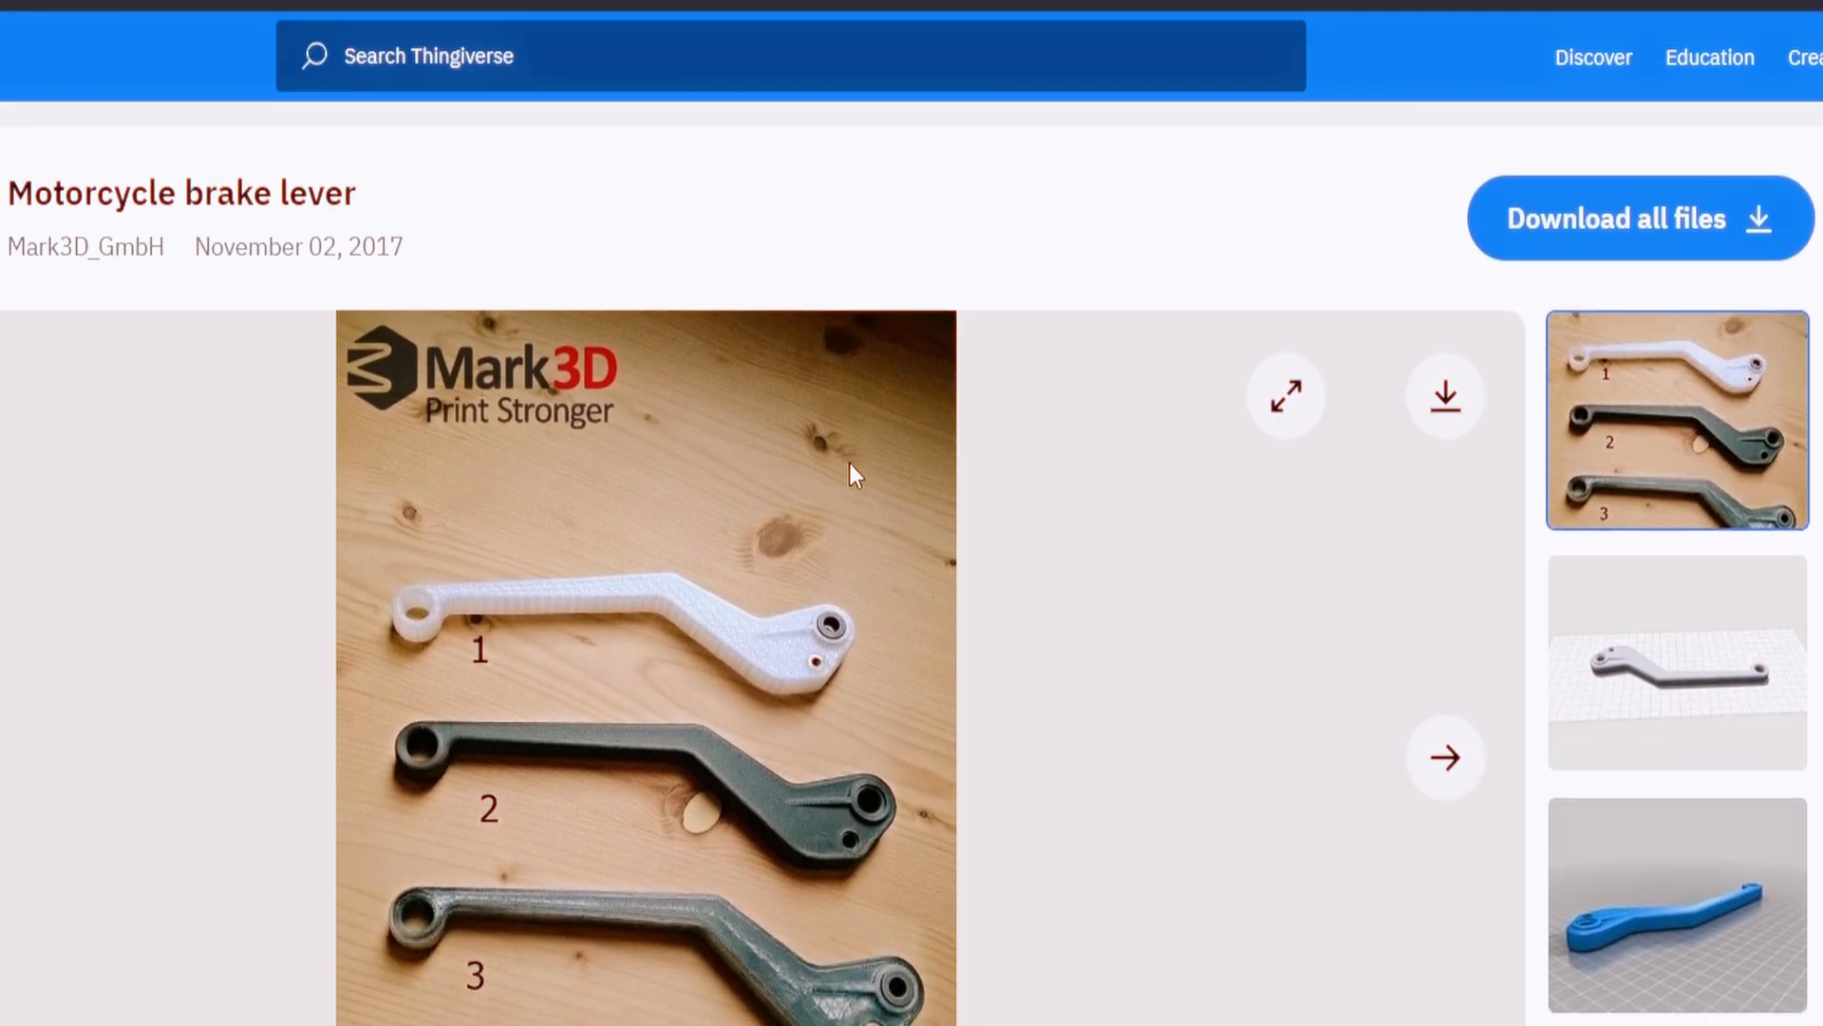
{"action": "scroll", "scroll_direction": "down", "scroll_amount": 3}
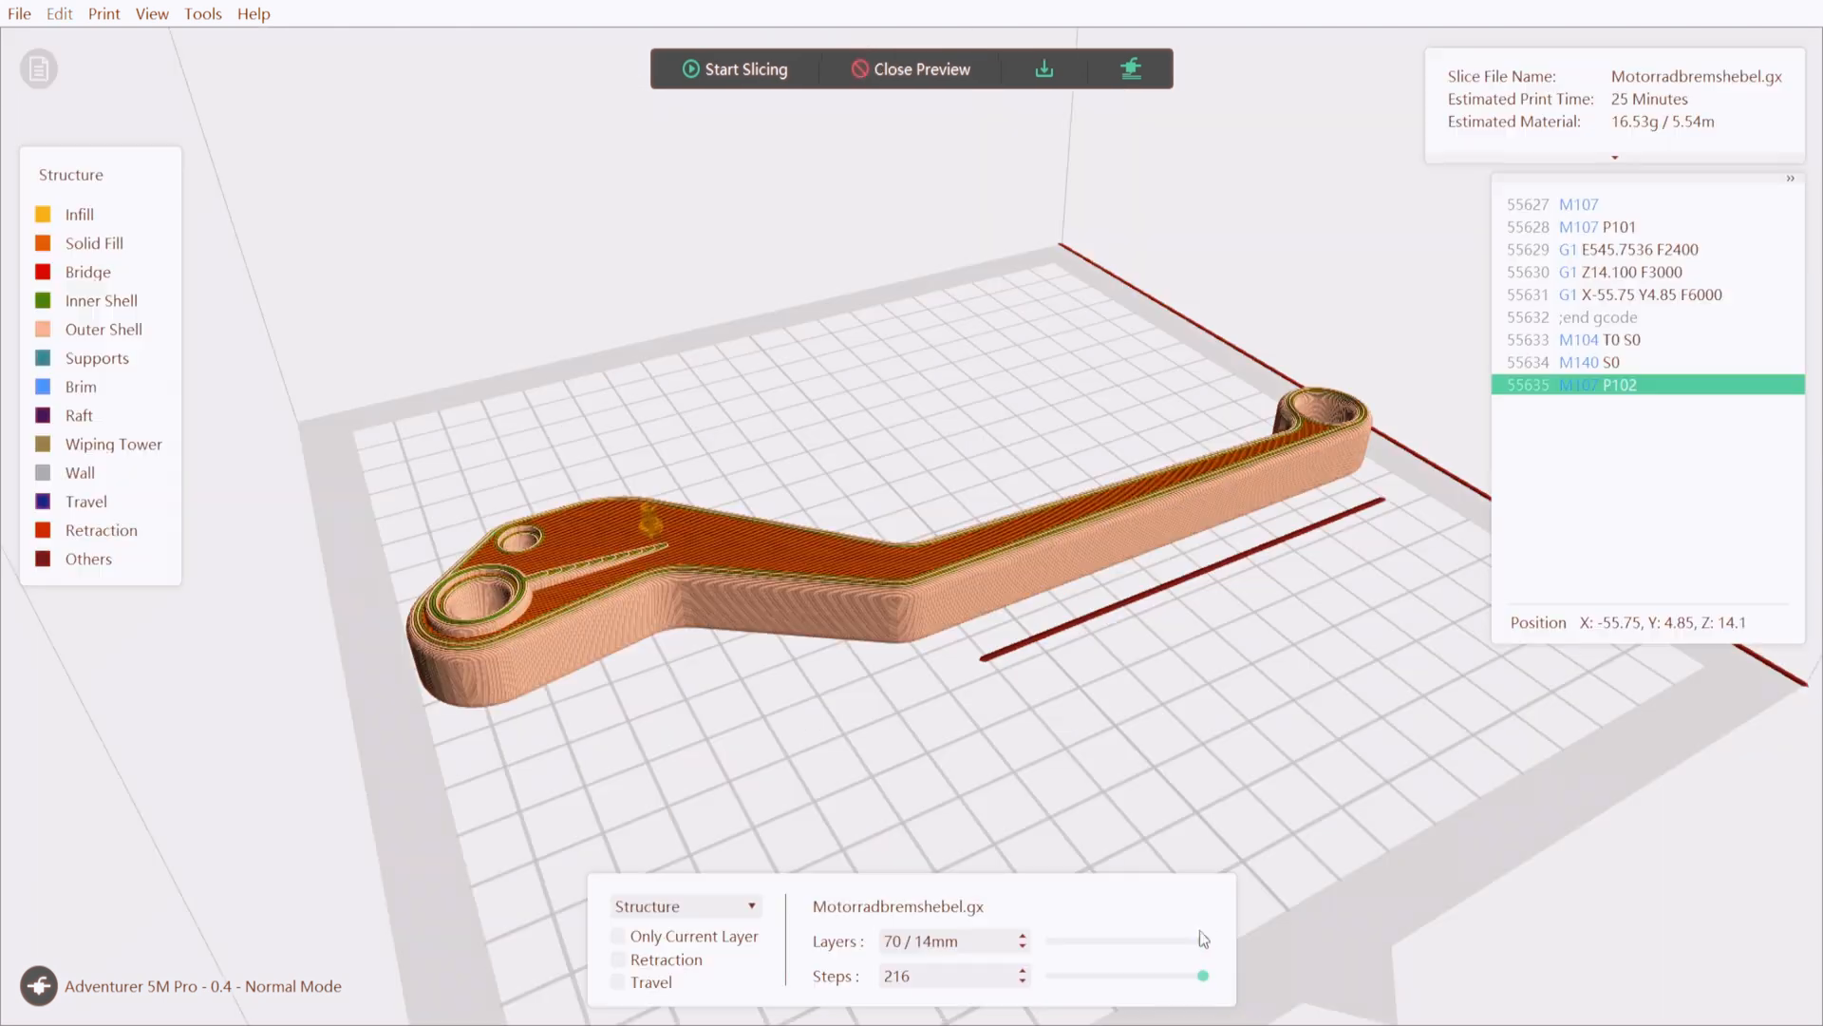
Lower the Layers slider from 70 to 51 to expose the lever's triangular infill
{"action": "left_click_drag", "start_coordinate": [1204, 940], "coordinate": [1172, 940]}
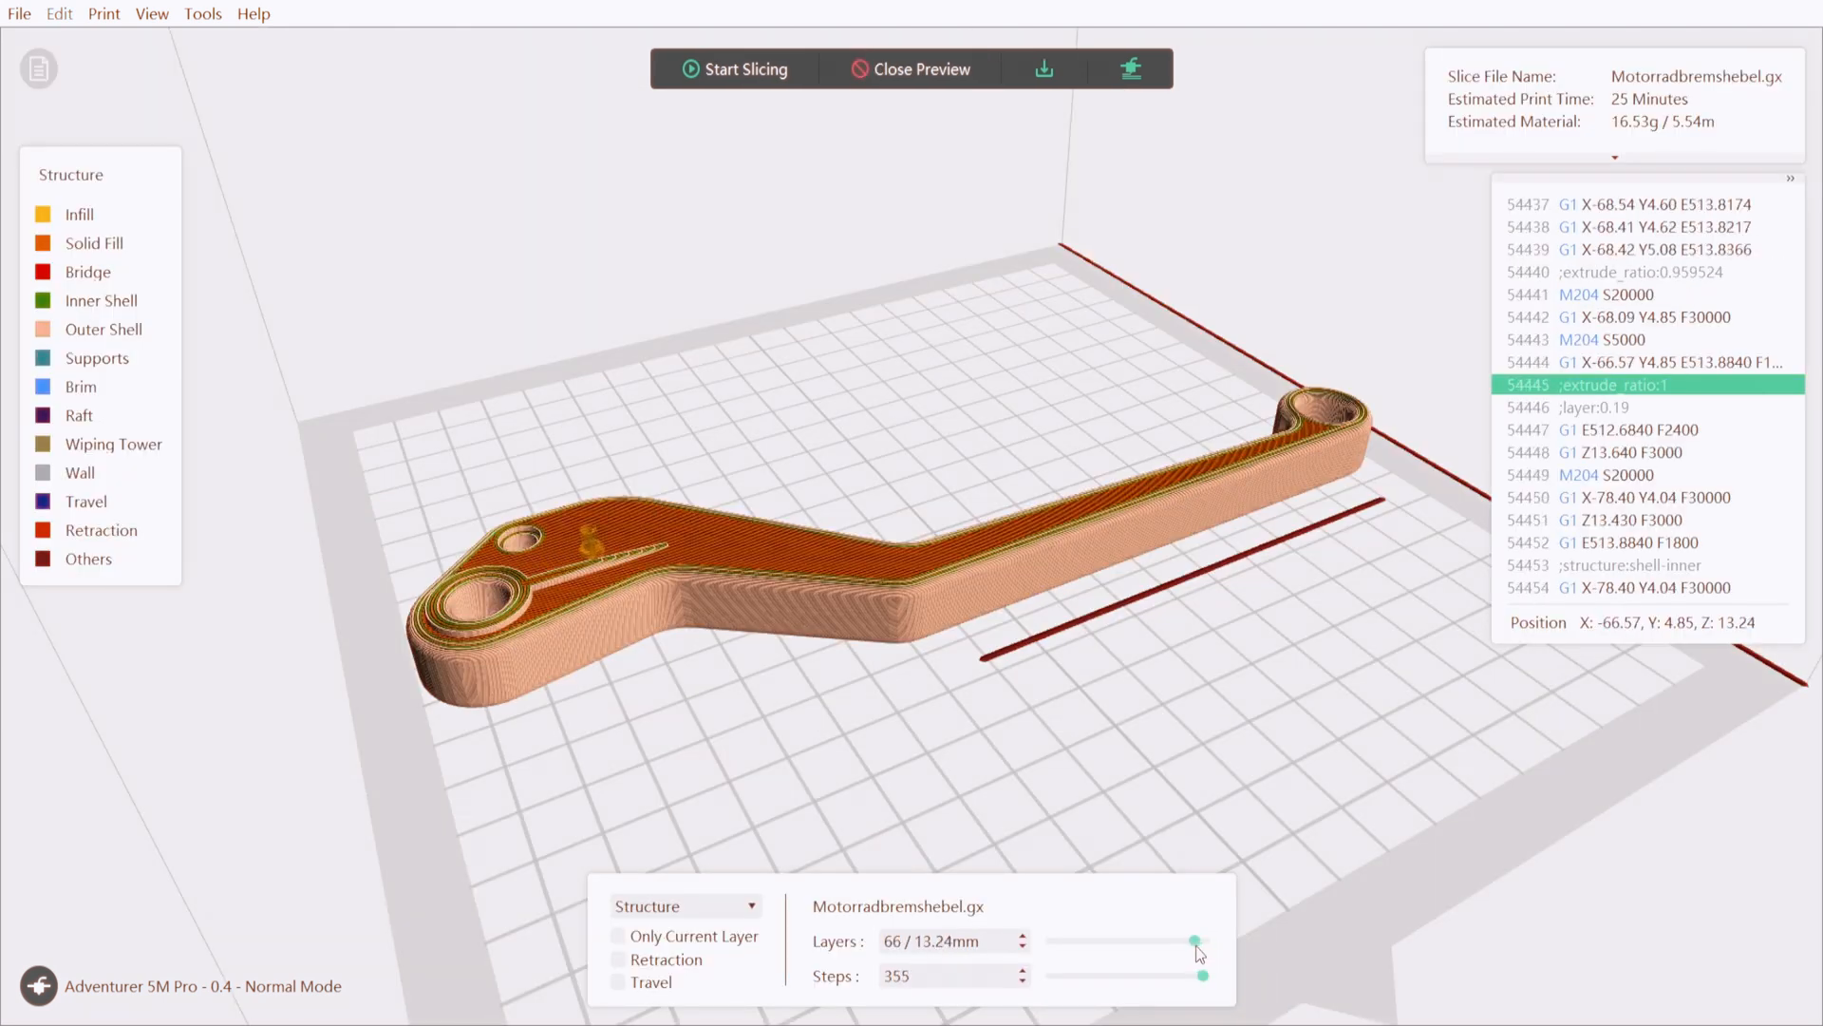
{"action": "left_click_drag", "start_coordinate": [1199, 939], "coordinate": [1162, 938]}
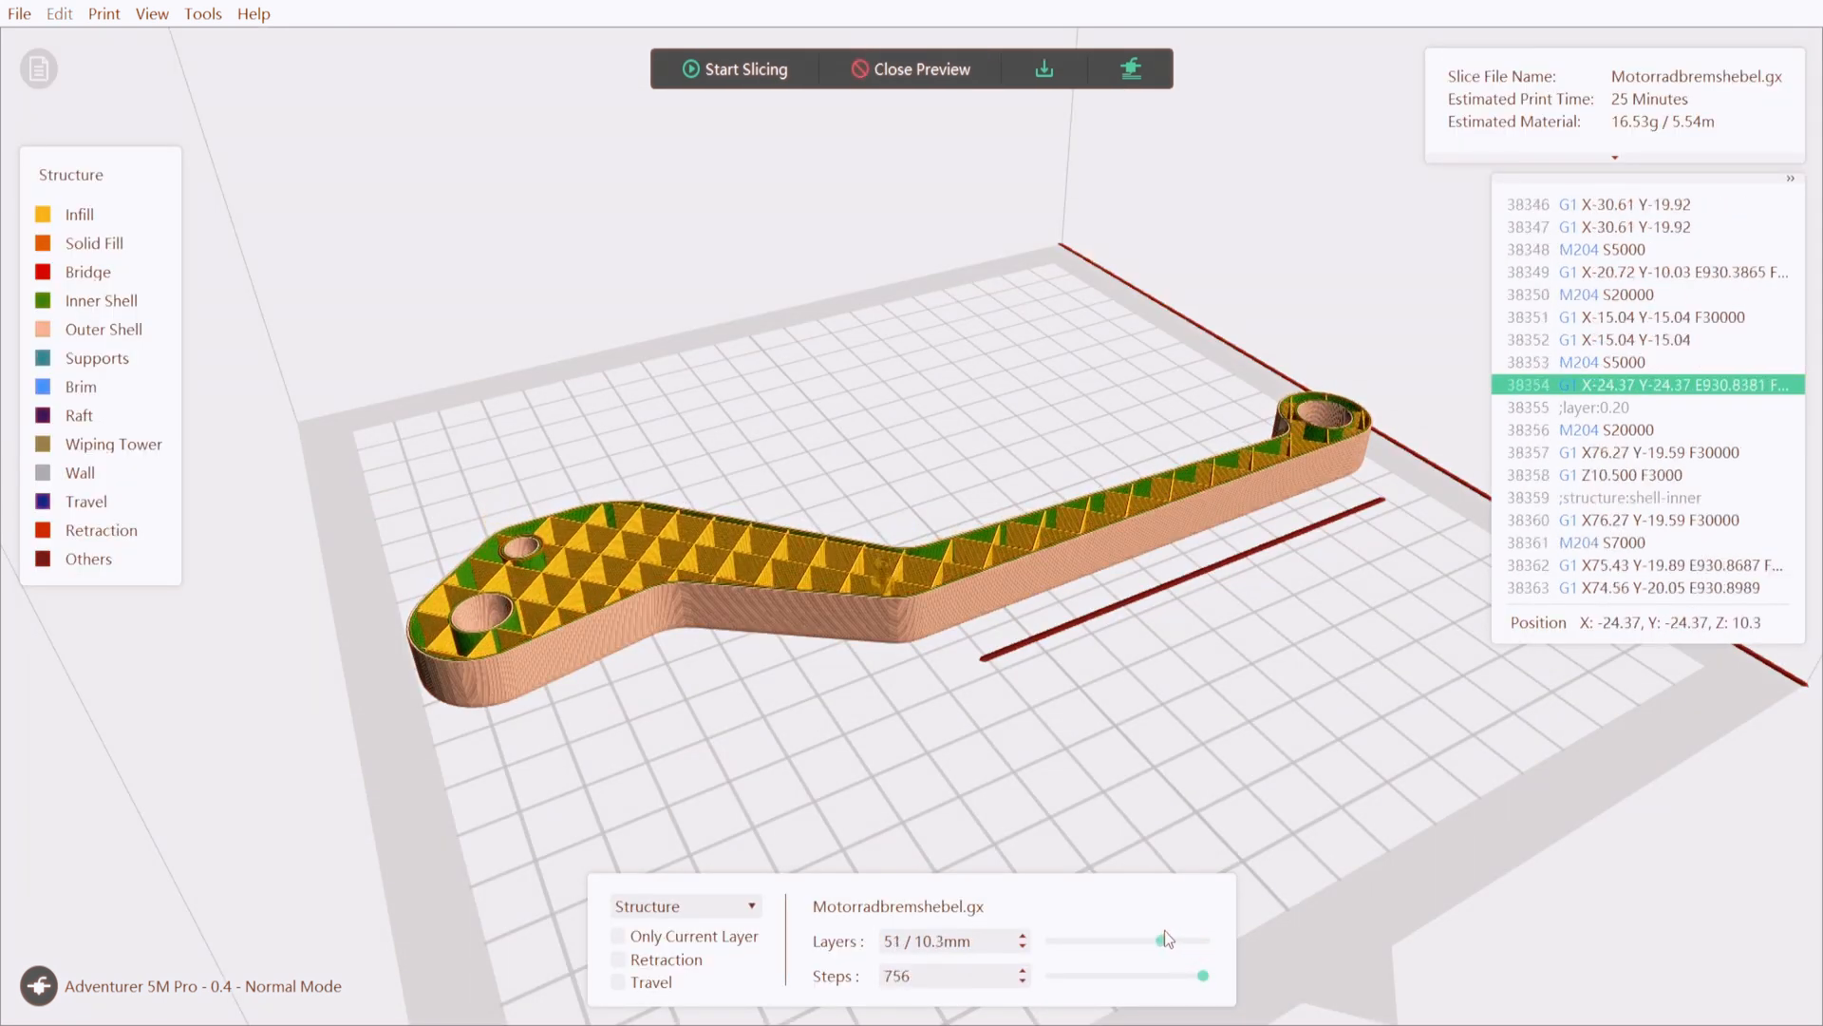